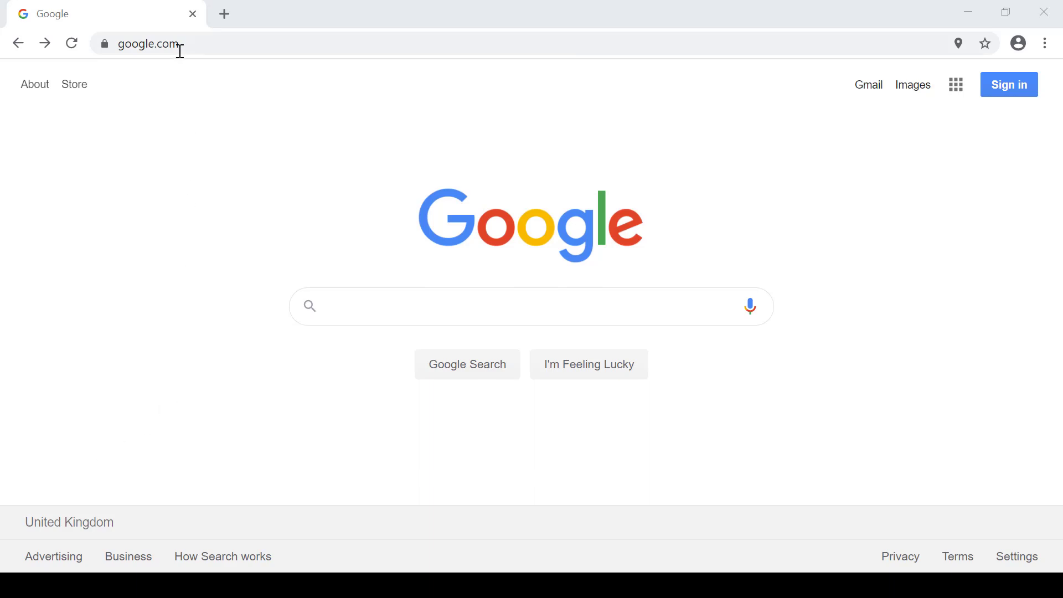
- Navigate Chrome to the one.network website
text(one.network)
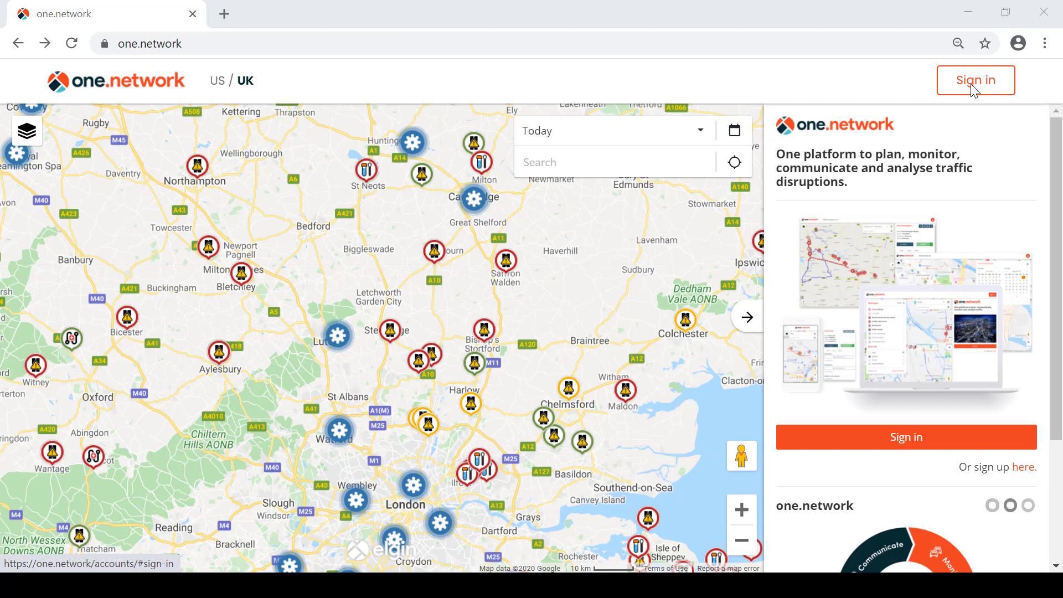
- Request a password reset for the 'anniew' account email from the sign-in page
click(974, 80)
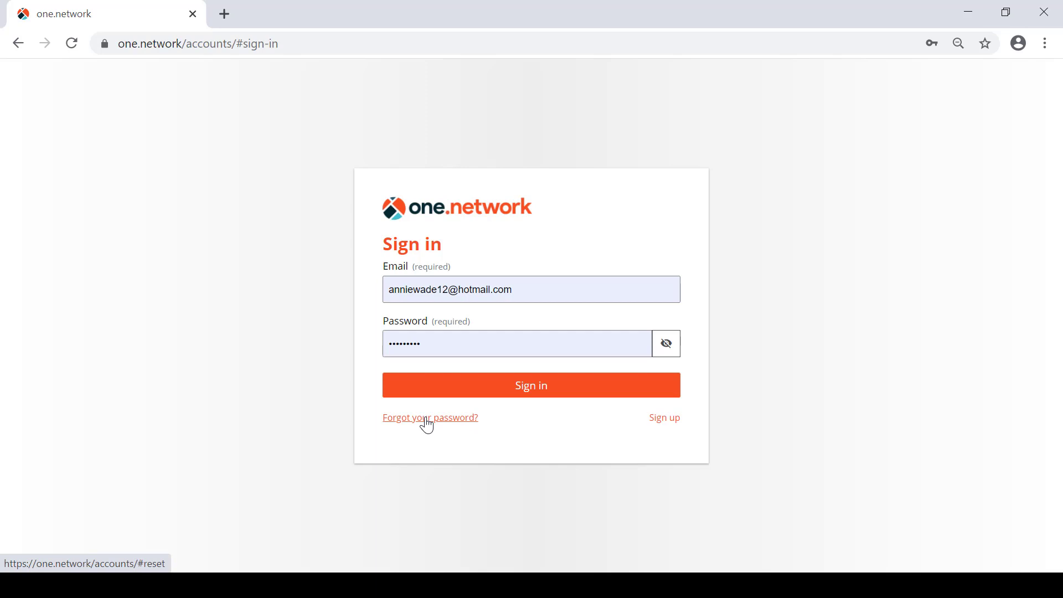
click(430, 417)
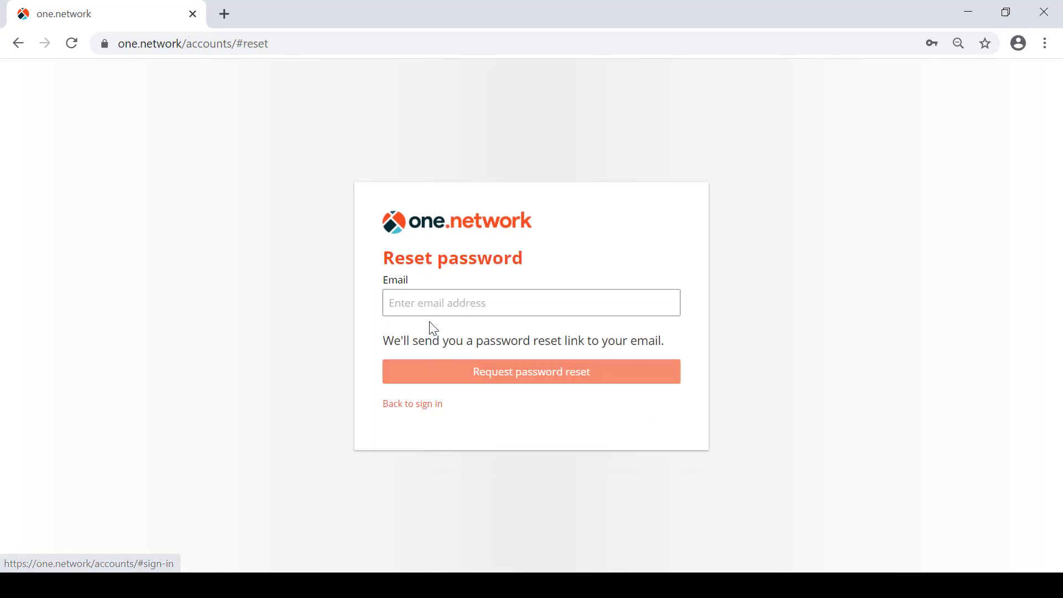
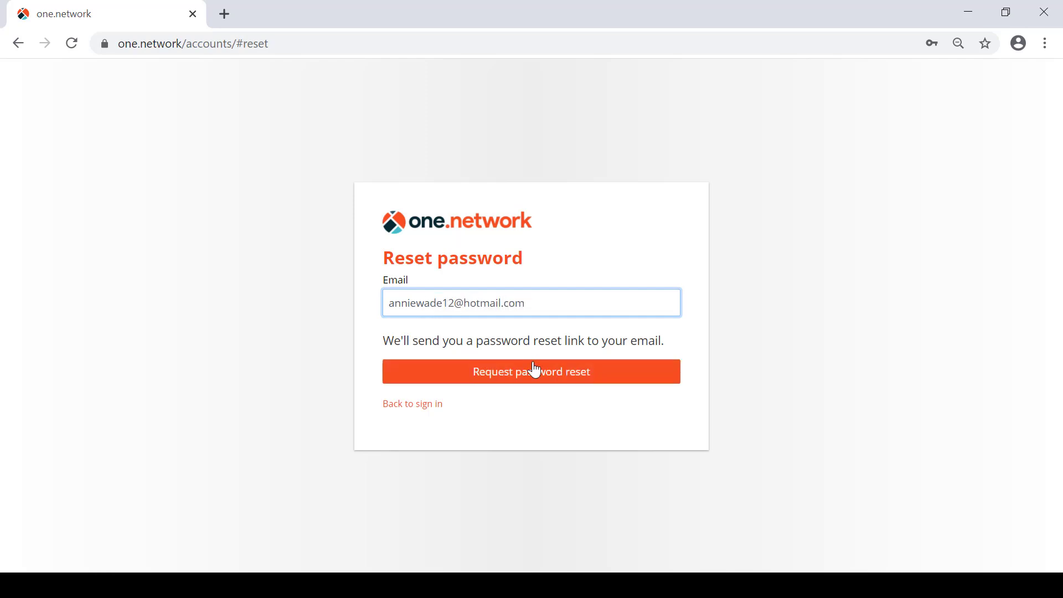
click(530, 371)
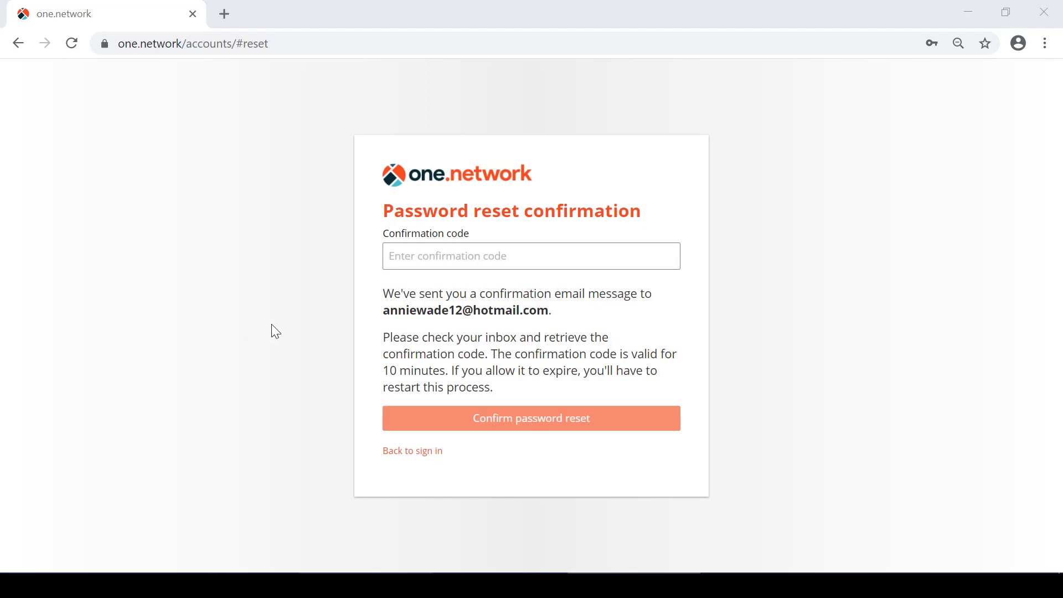
mouse_move(283, 330)
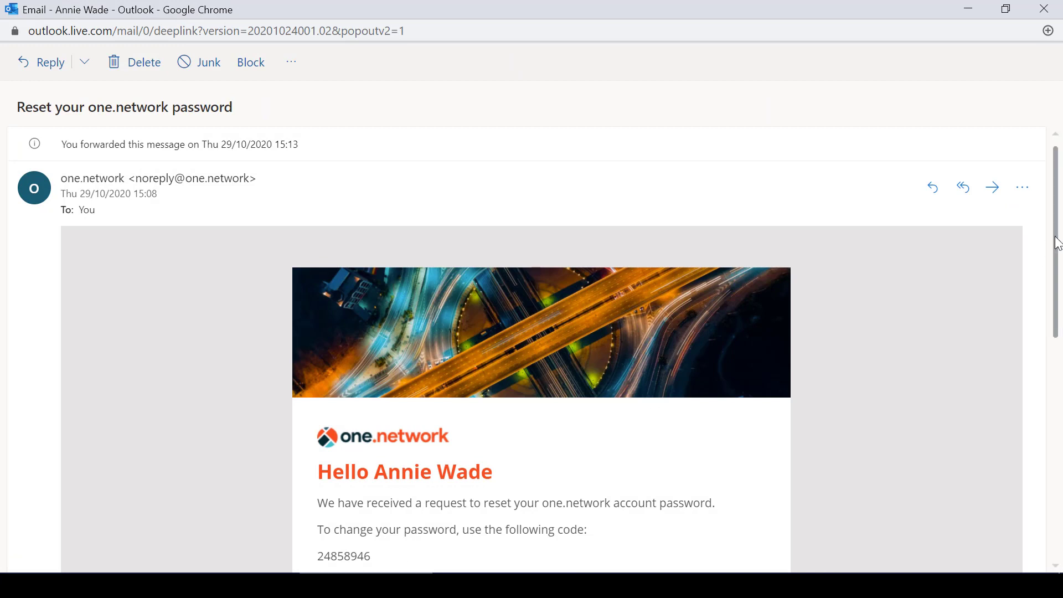
scroll(down, 3)
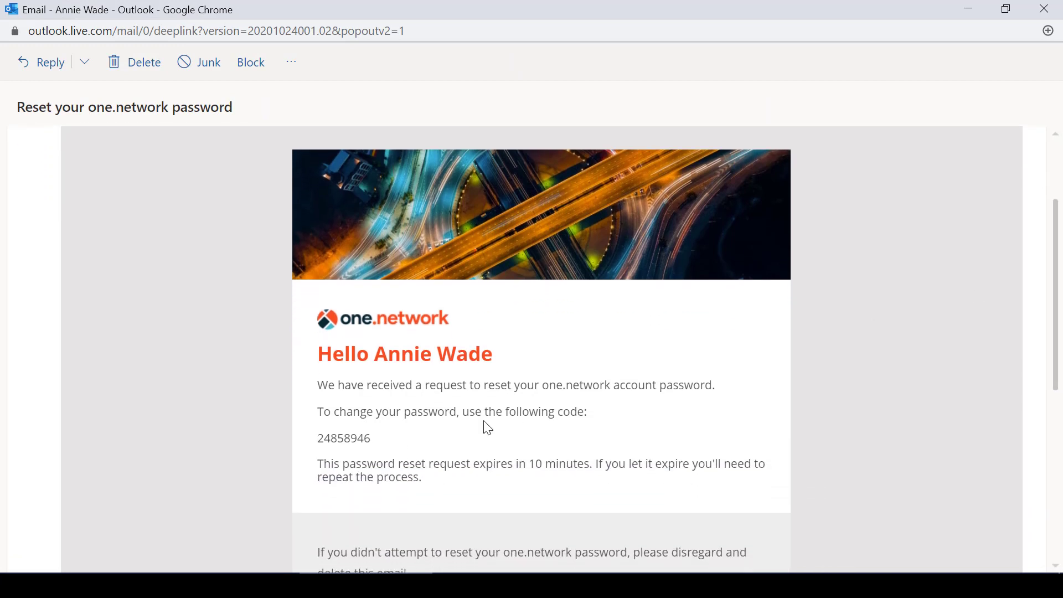
mouse_move(319, 453)
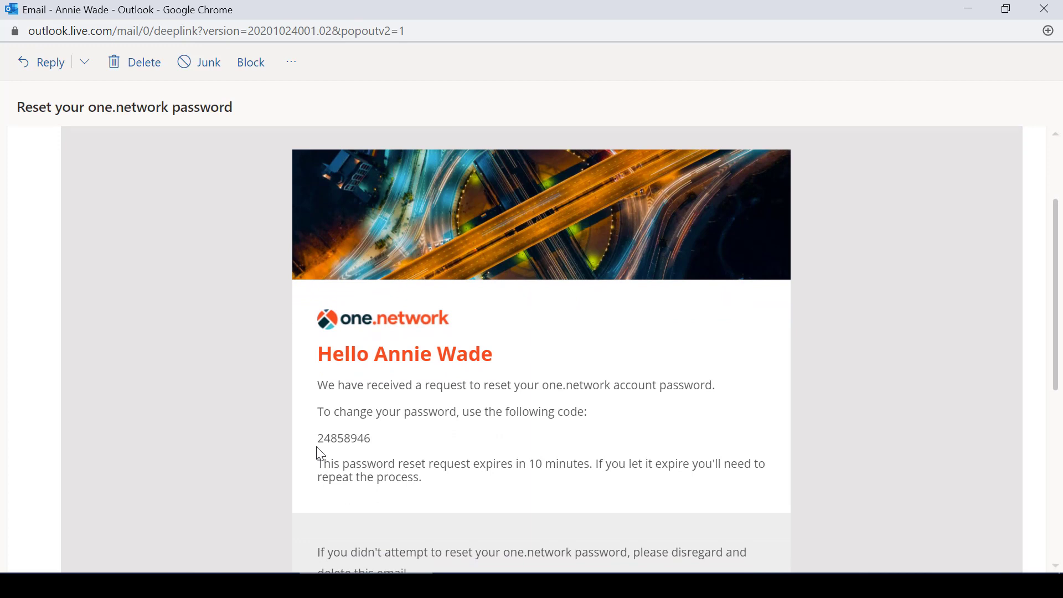
drag(338, 438, 371, 438)
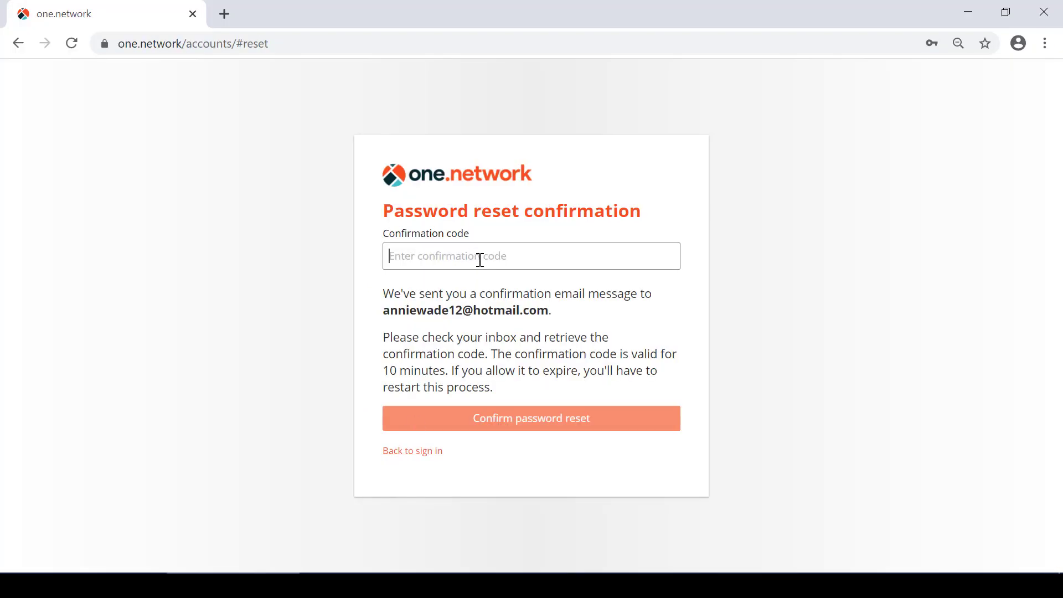
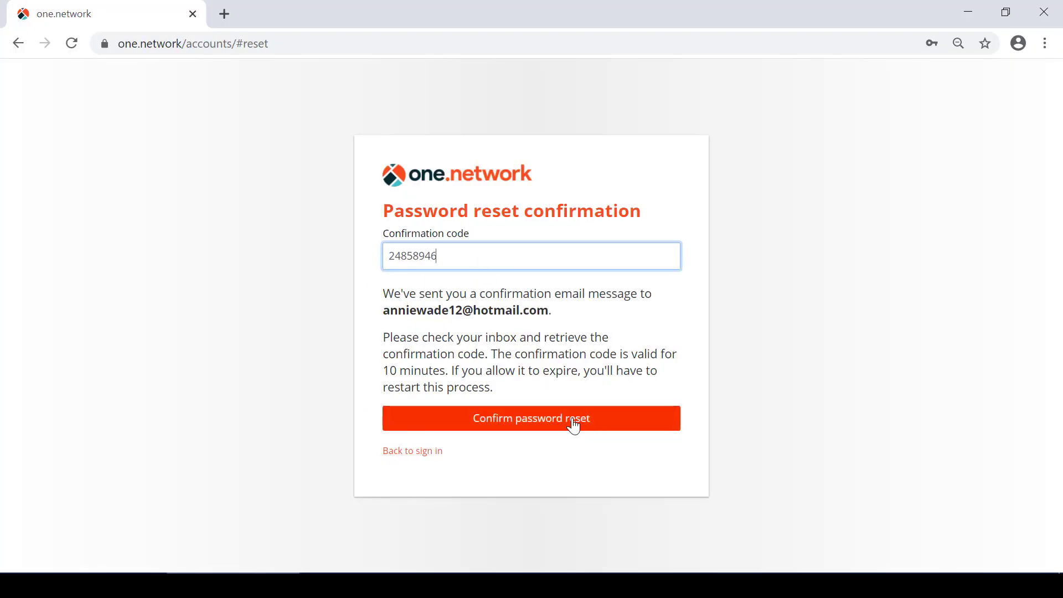
click(531, 417)
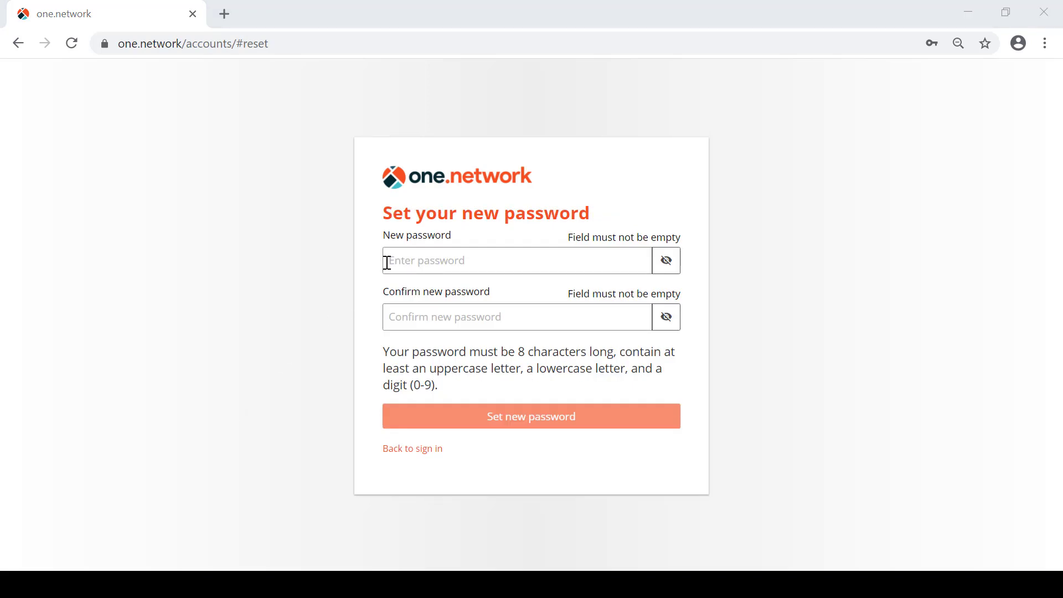
text(•)
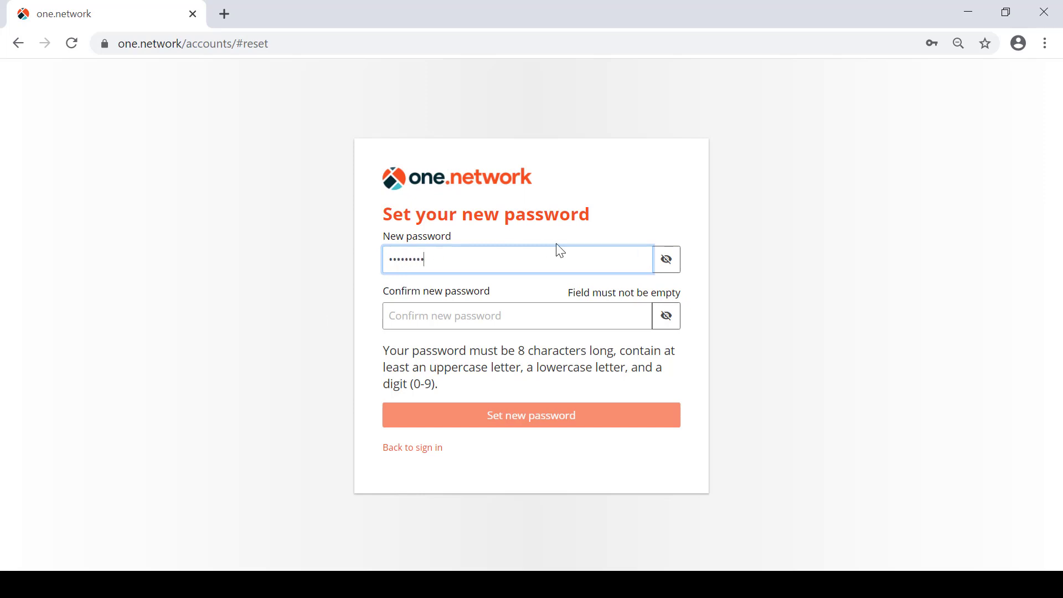
click(665, 259)
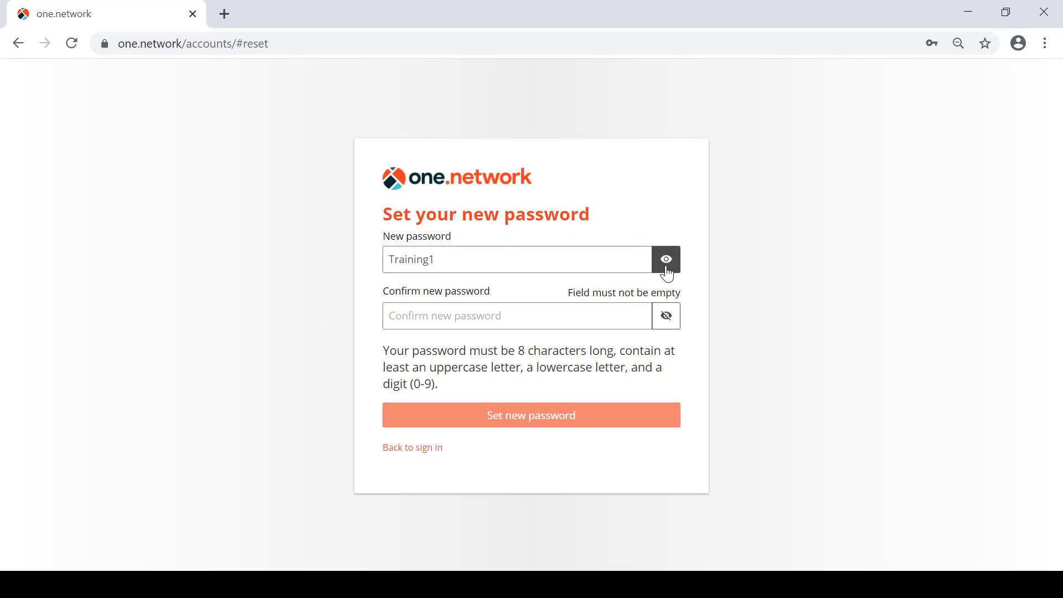
mouse_move(602, 316)
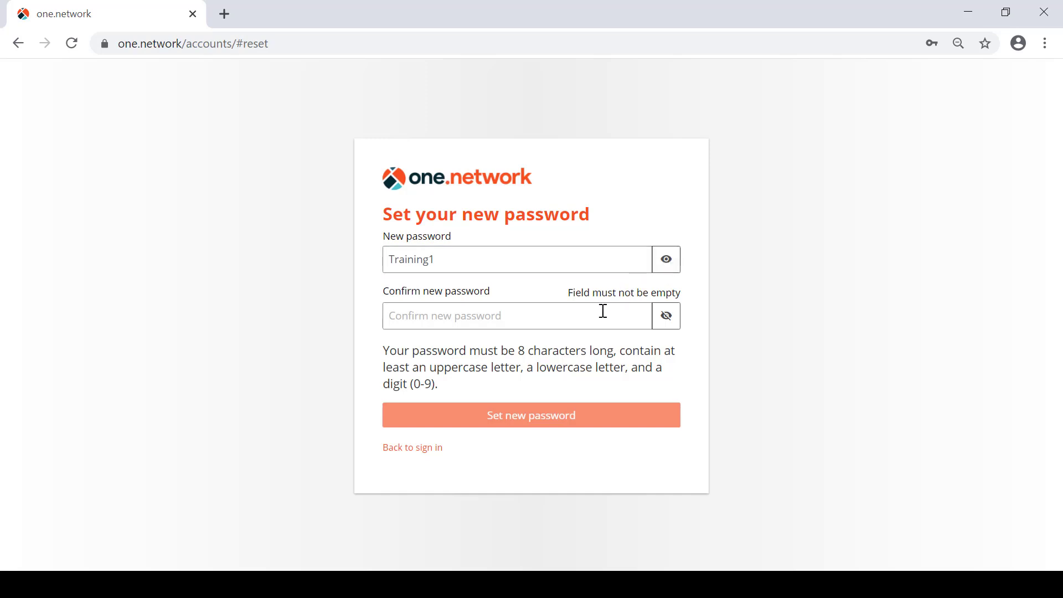
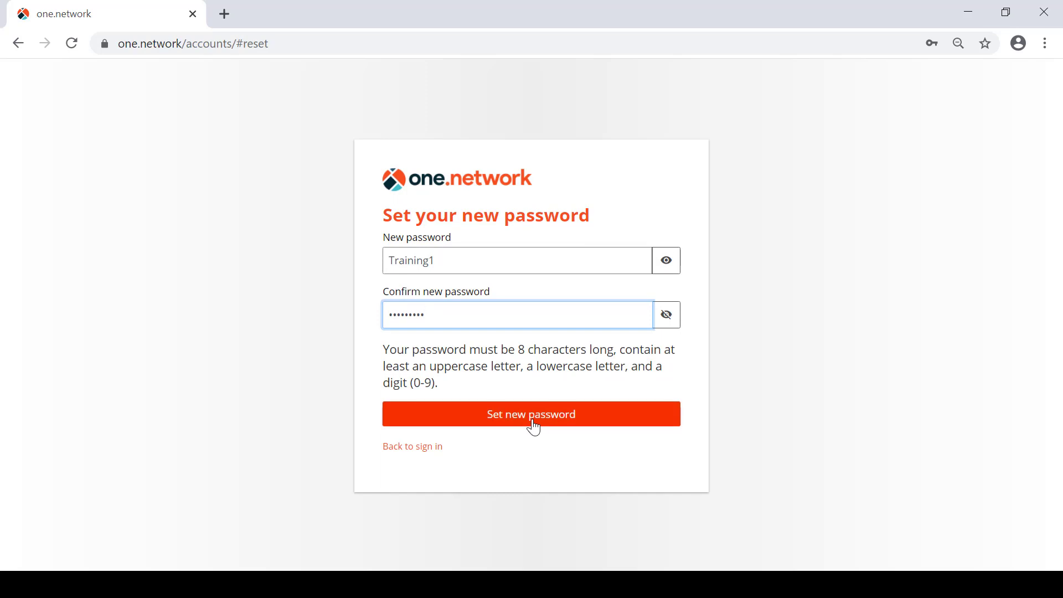
click(530, 414)
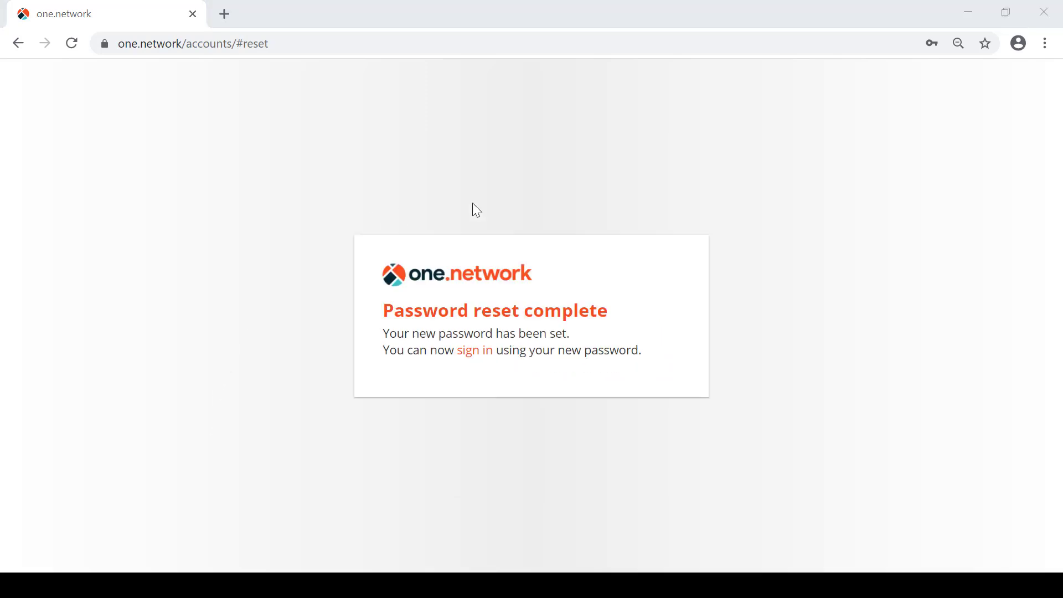
mouse_move(475, 350)
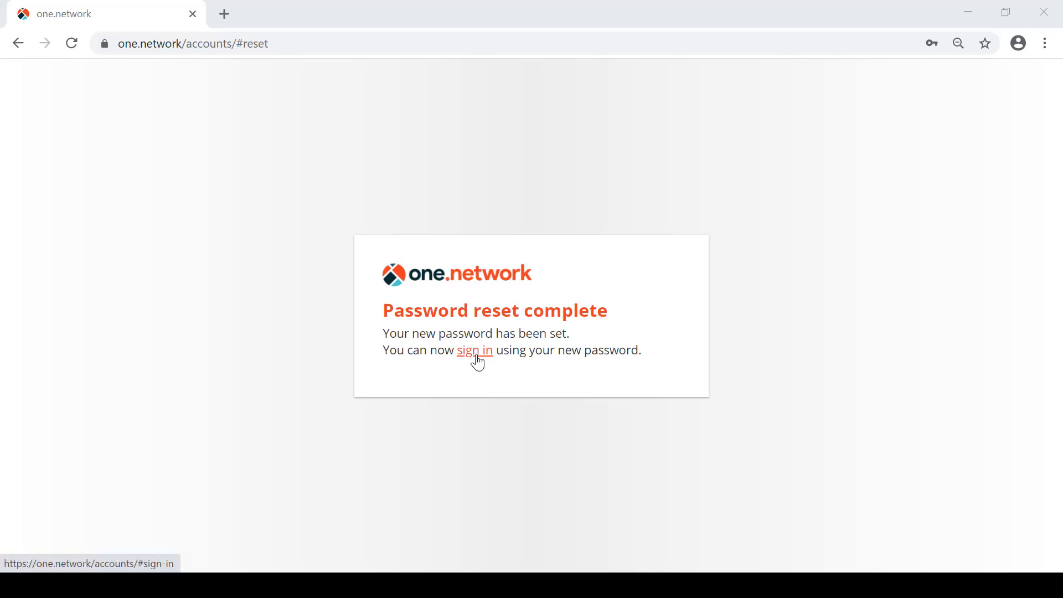